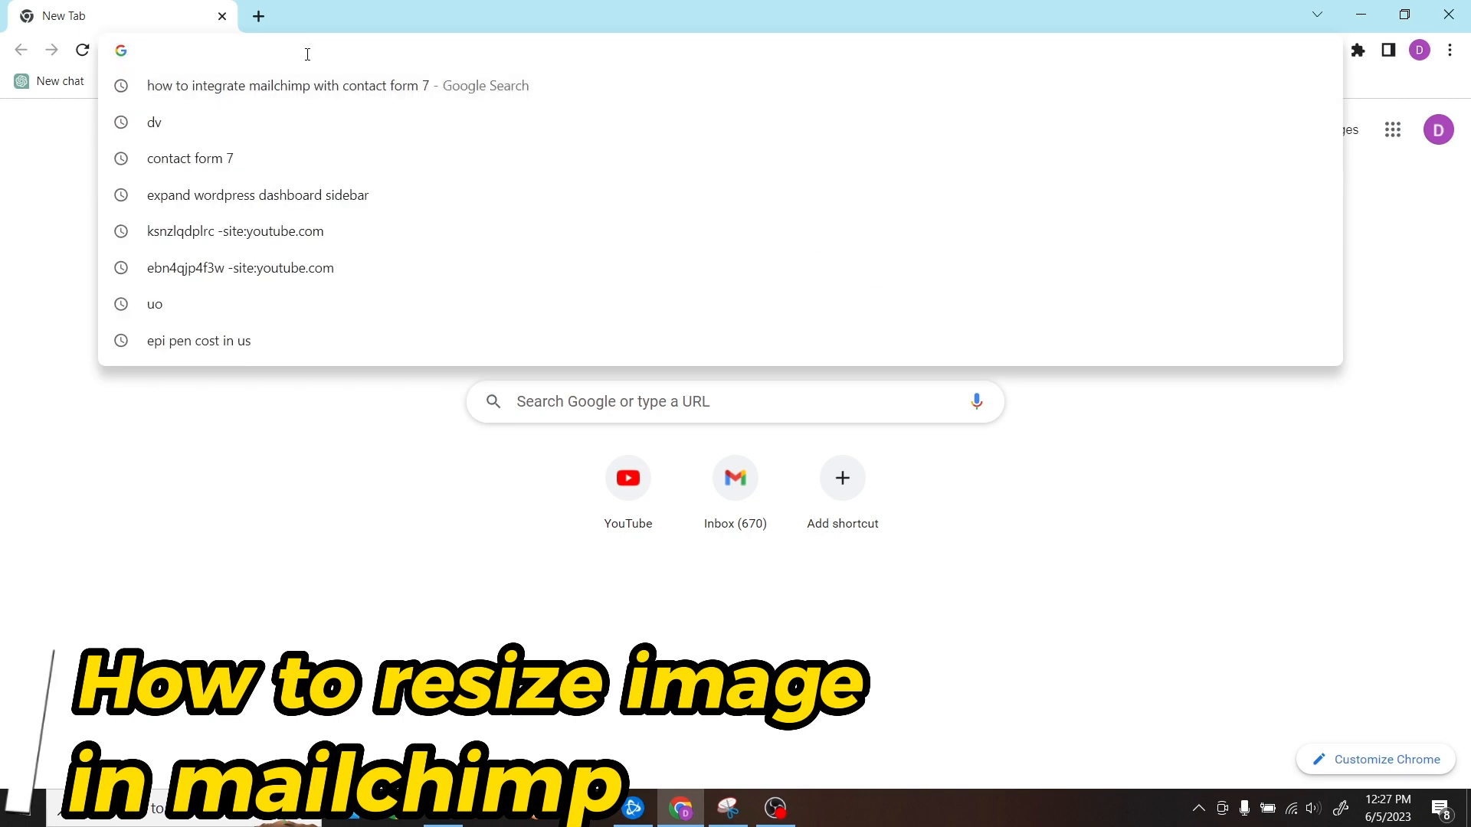
Go to mailchimp.com and open the signed-in account's dashboard
{"action": "type", "text": "mailchimp.com"}
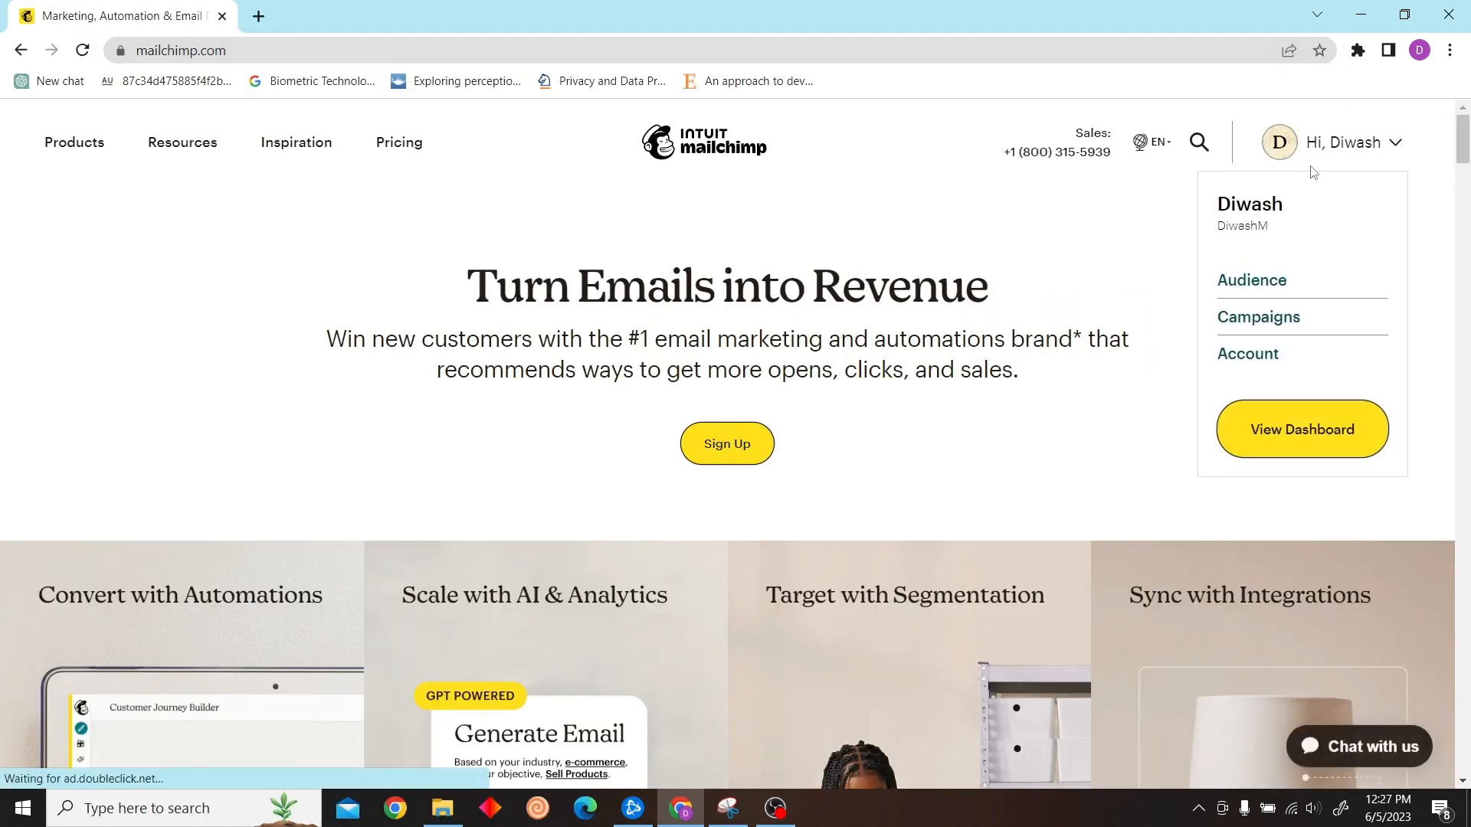
{"action": "left_click", "coordinate": [1301, 429]}
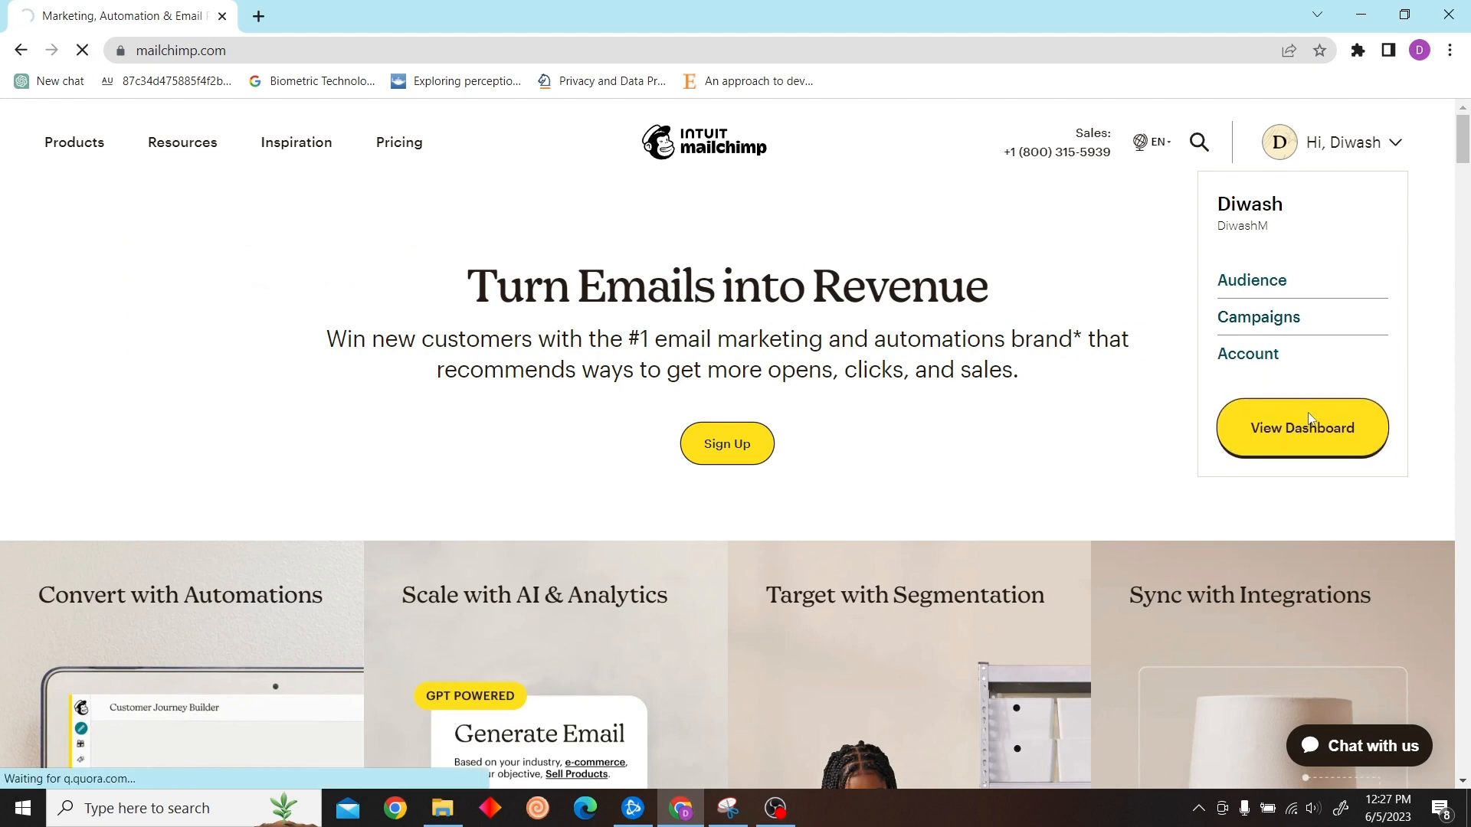
From the dashboard Home page, choose Create in the left sidebar
{"action": "left_click", "coordinate": [1302, 427]}
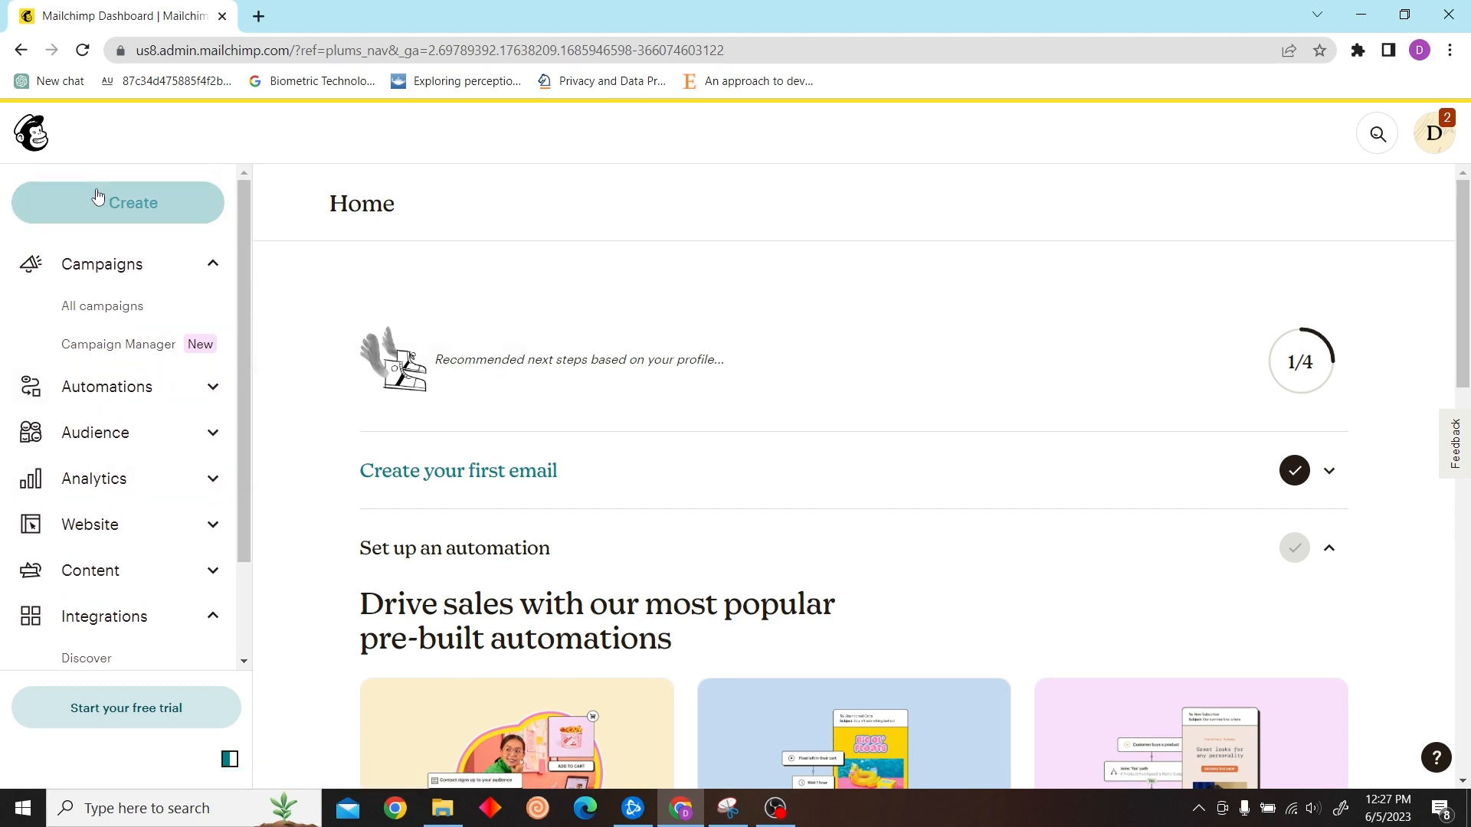
{"action": "left_click", "coordinate": [118, 202]}
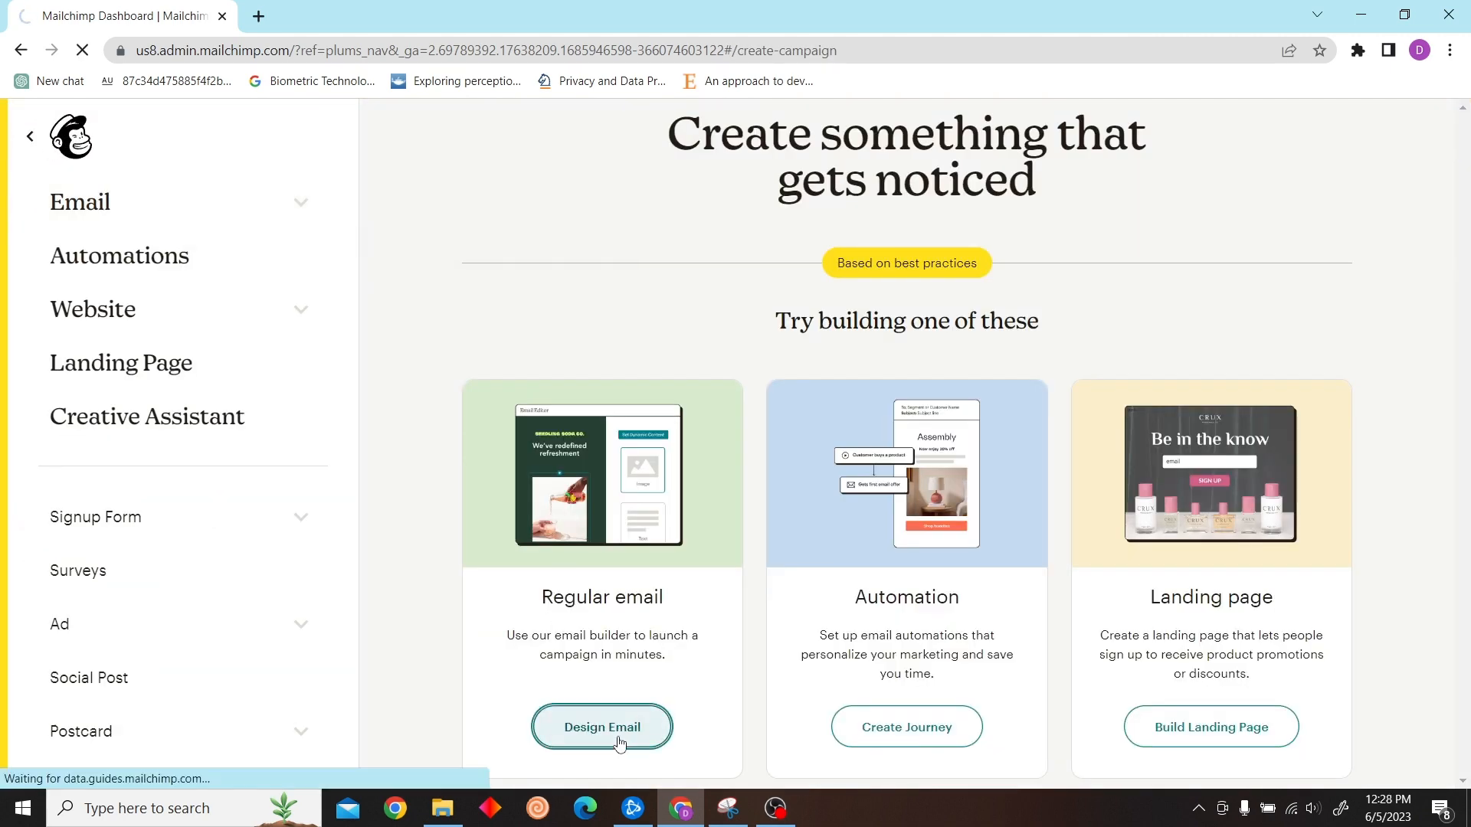
Design a regular email and apply the pink template
{"action": "left_click", "coordinate": [601, 735]}
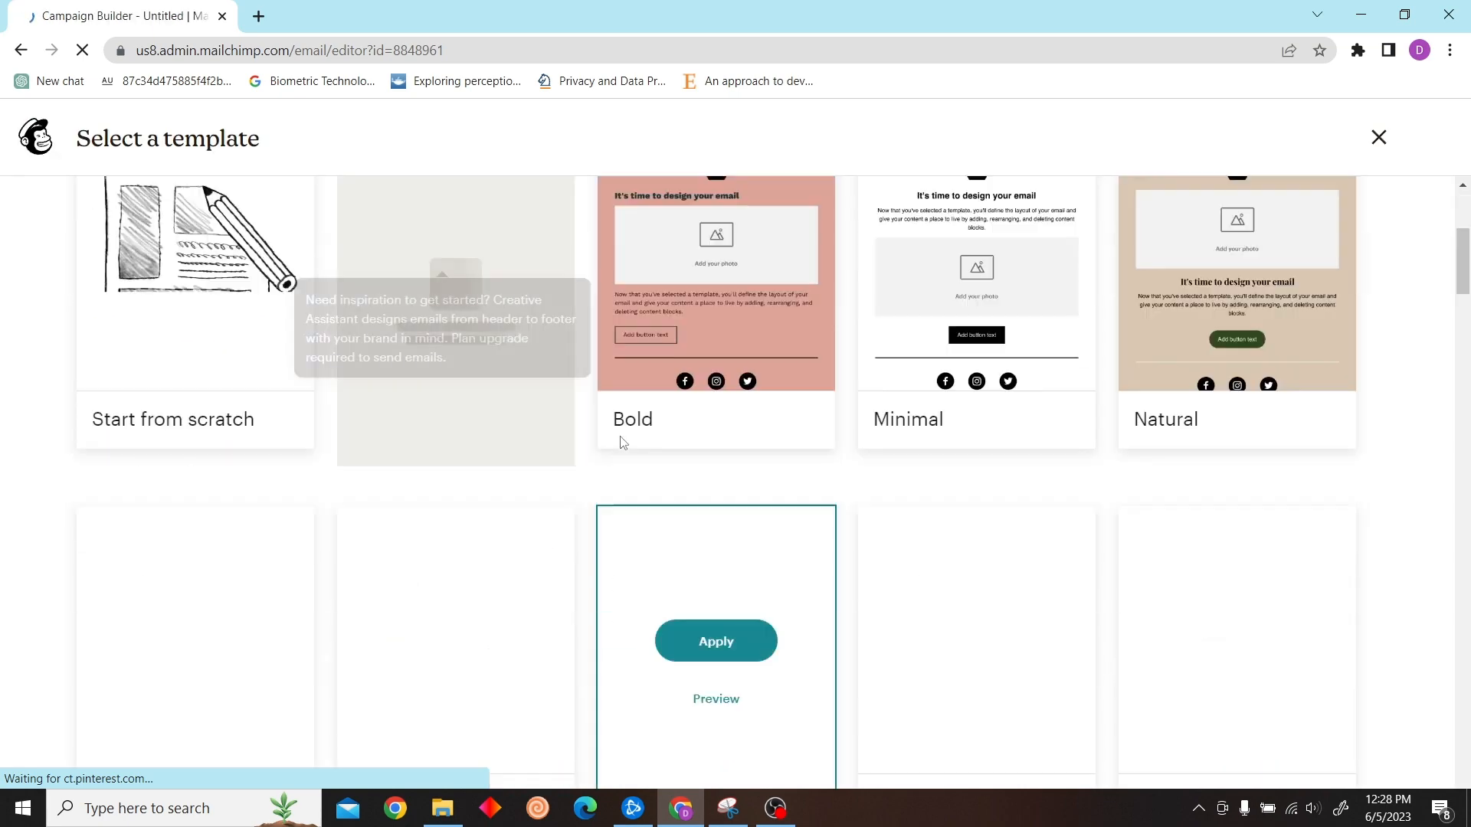
{"action": "left_click", "coordinate": [715, 641]}
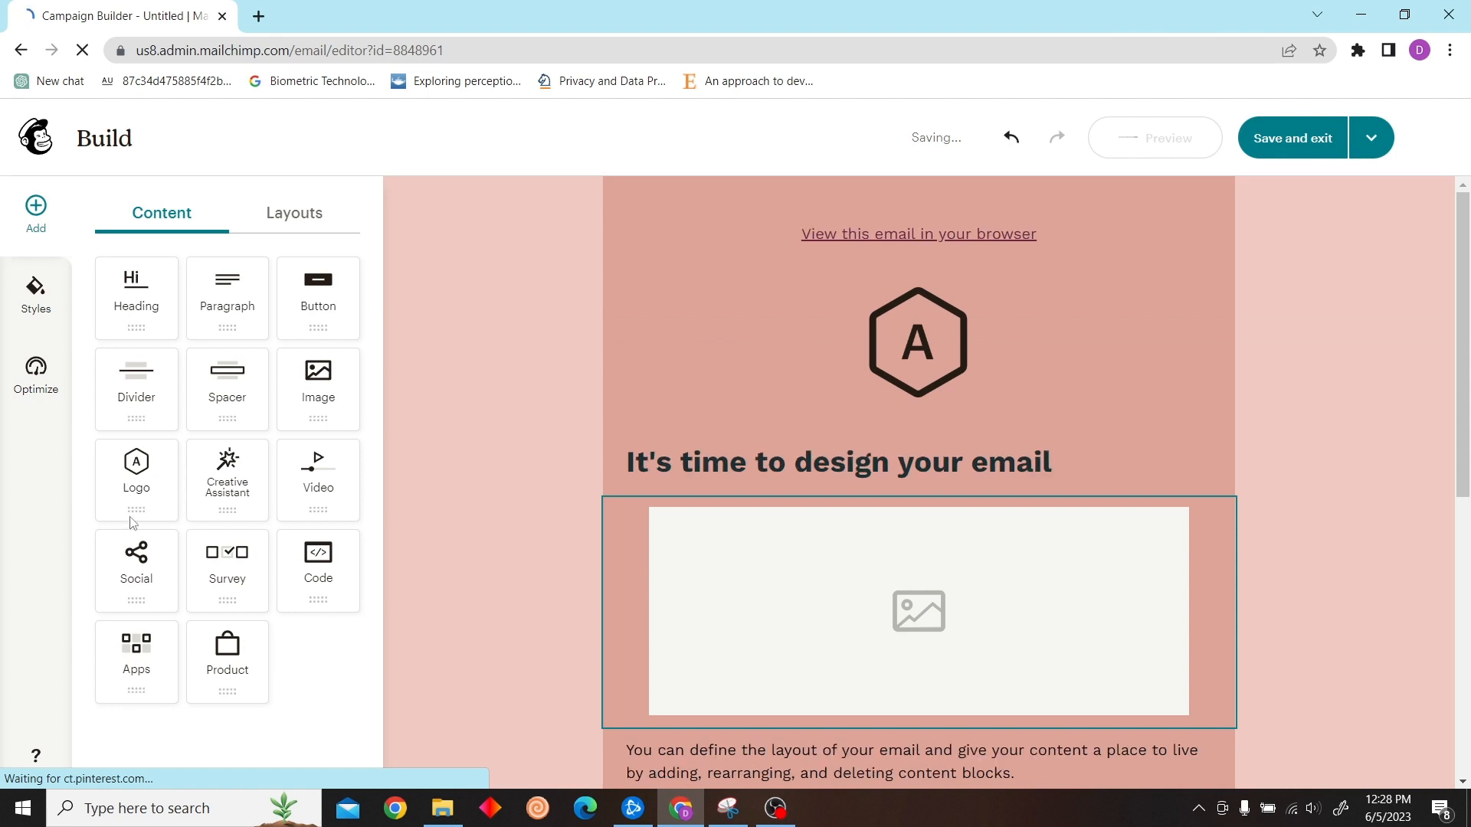
Select the empty image placeholder and choose to upload a picture from the computer
{"action": "left_click", "coordinate": [916, 610]}
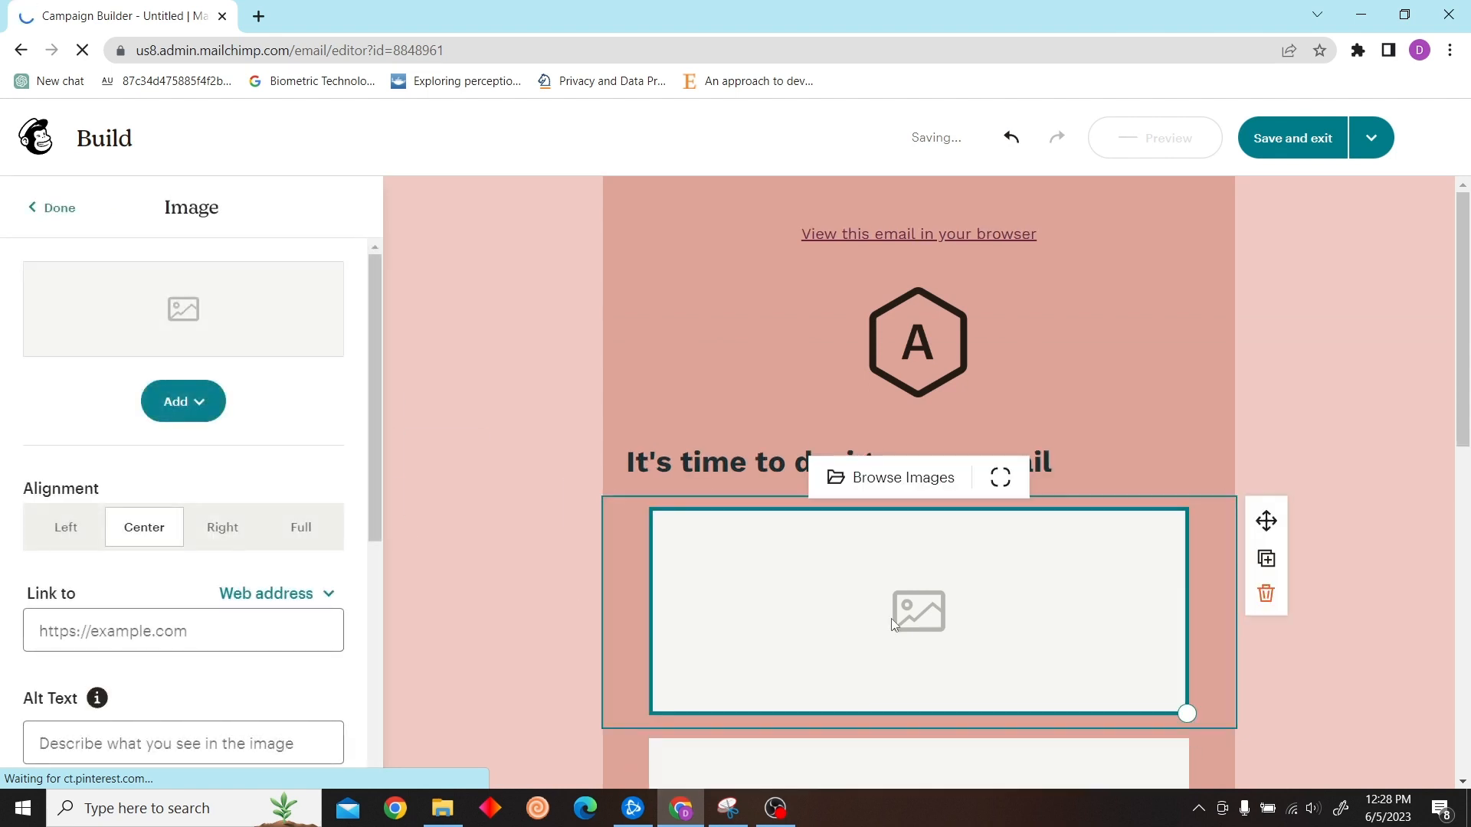
{"action": "left_click", "coordinate": [183, 401]}
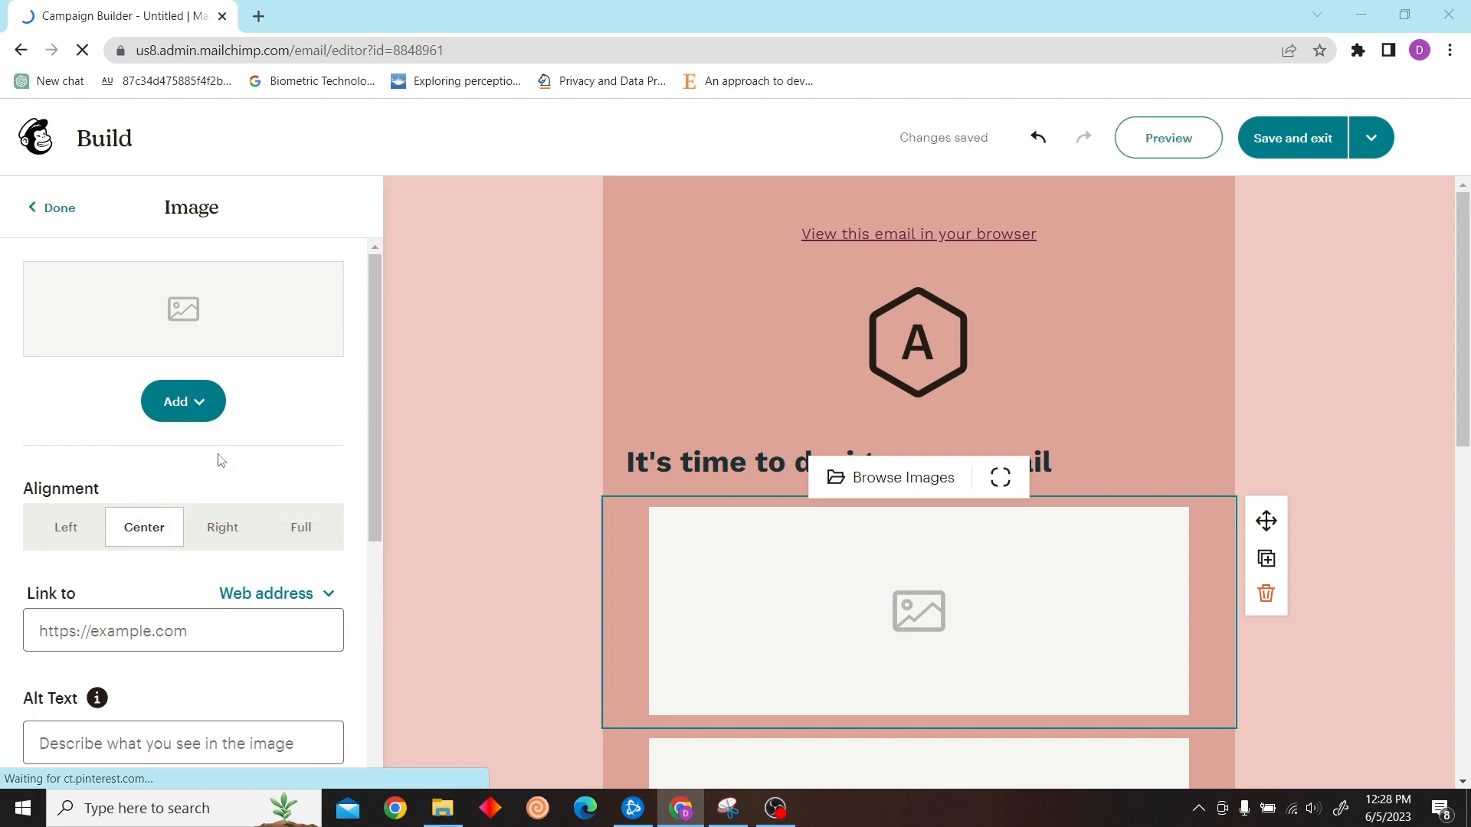
{"action": "left_click", "coordinate": [899, 477]}
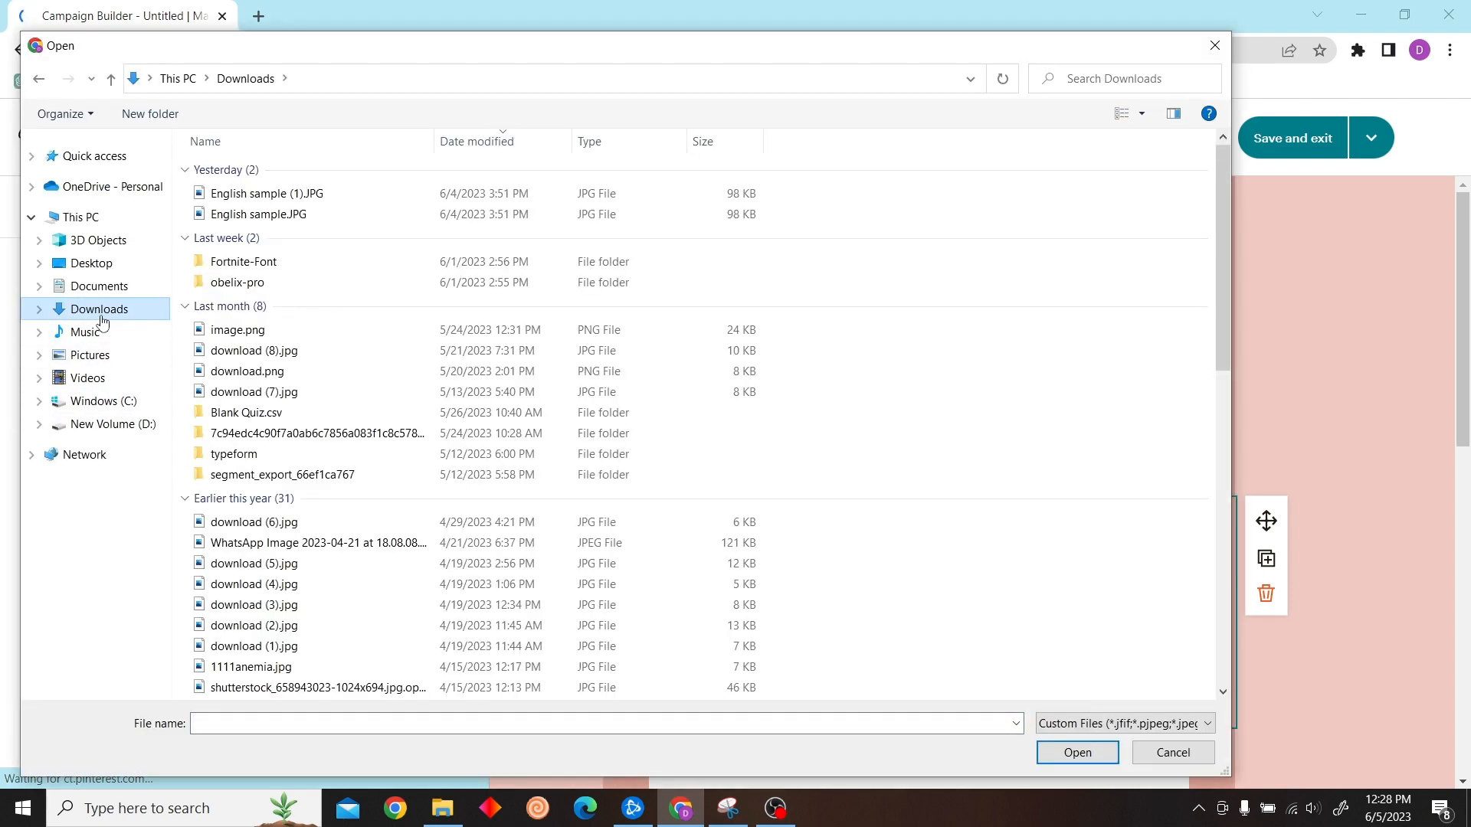
Upload the document-page screenshot from the Downloads folder into the image block
{"action": "left_click", "coordinate": [1170, 751]}
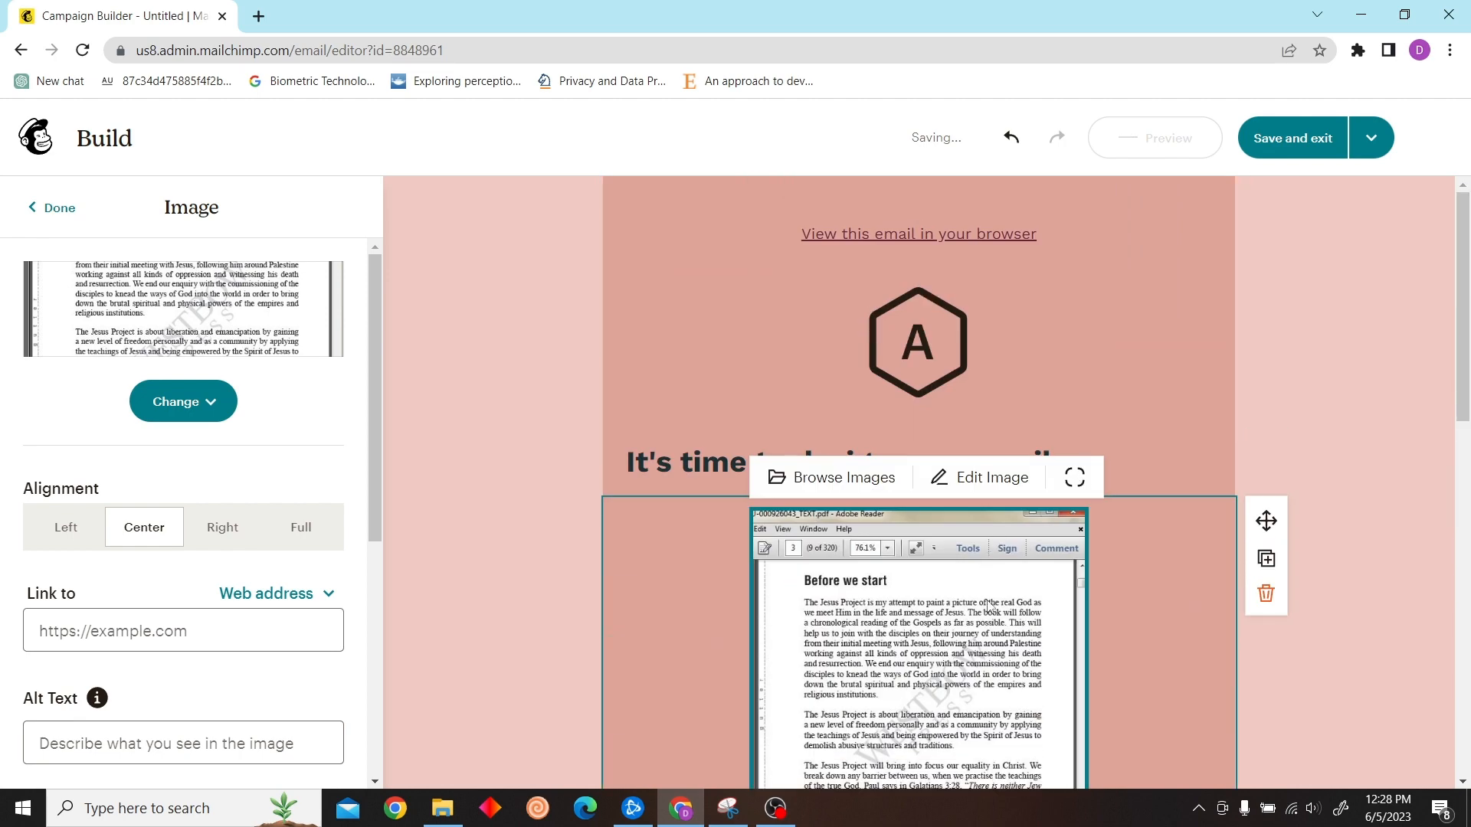
Open Edit Image on the uploaded picture and apply a 539×539 square crop
{"action": "left_click", "coordinate": [51, 208]}
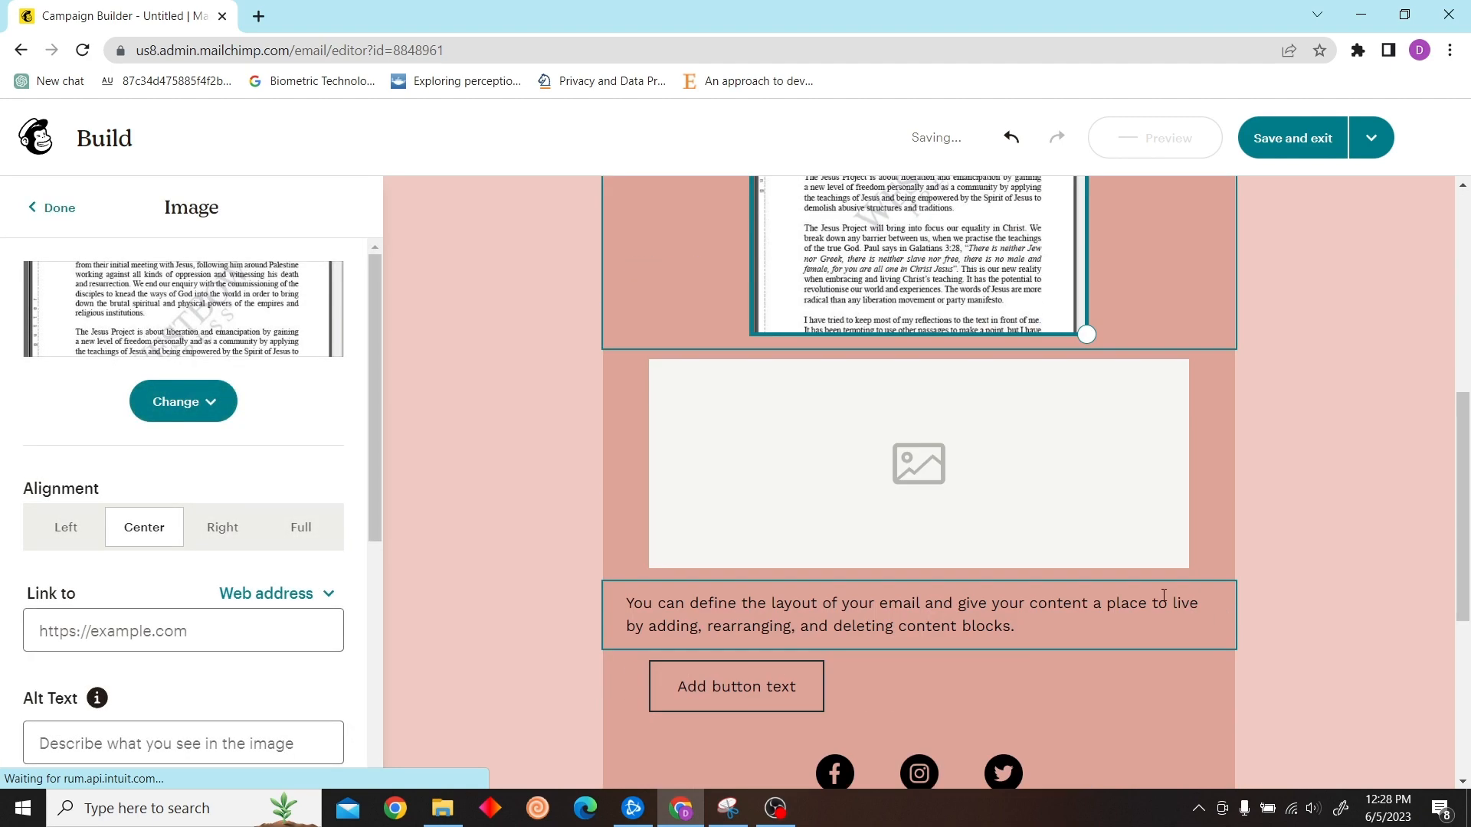
{"action": "mouse_move", "coordinate": [222, 526]}
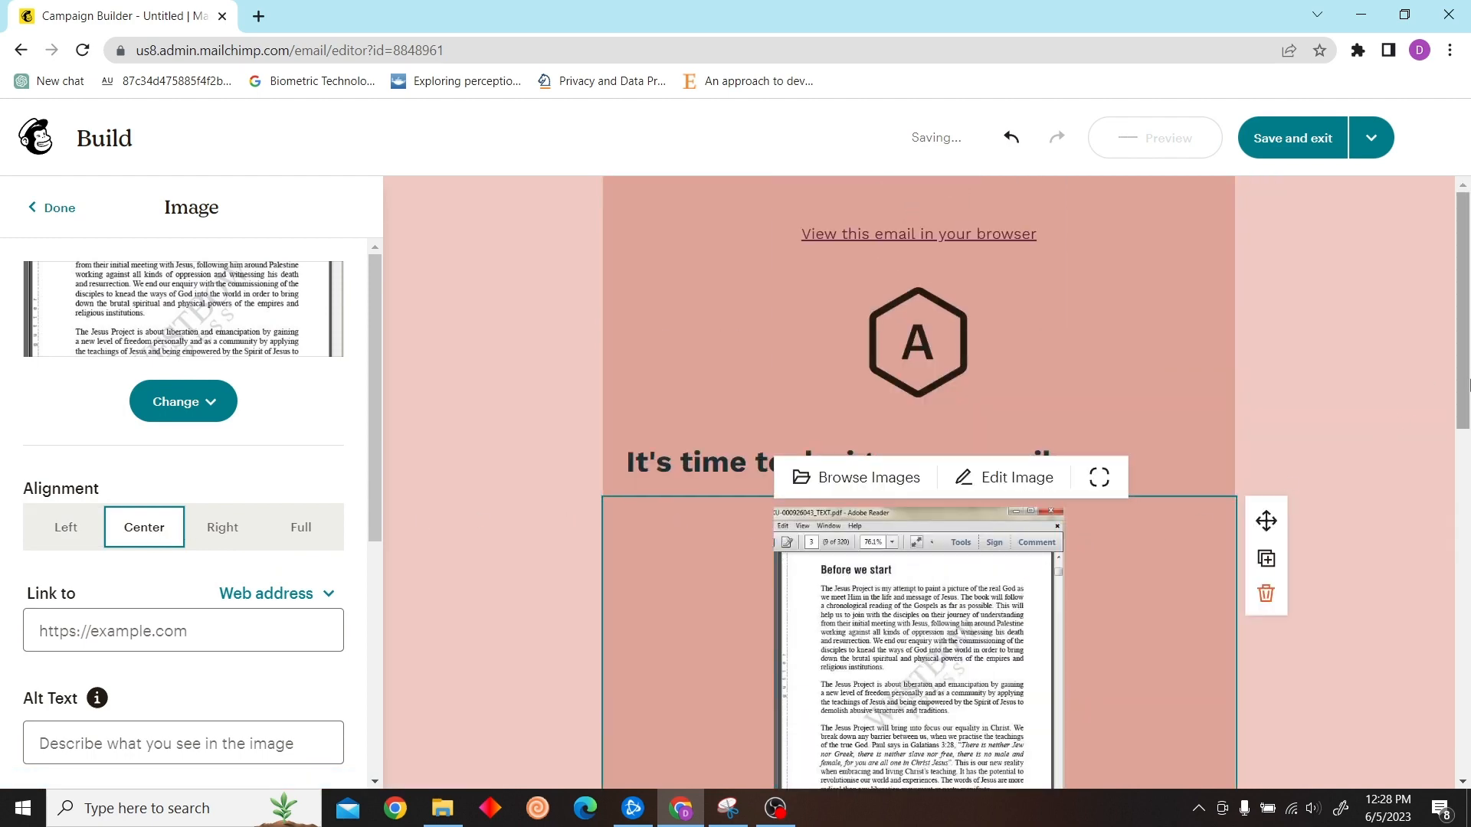
{"action": "left_click", "coordinate": [1001, 477]}
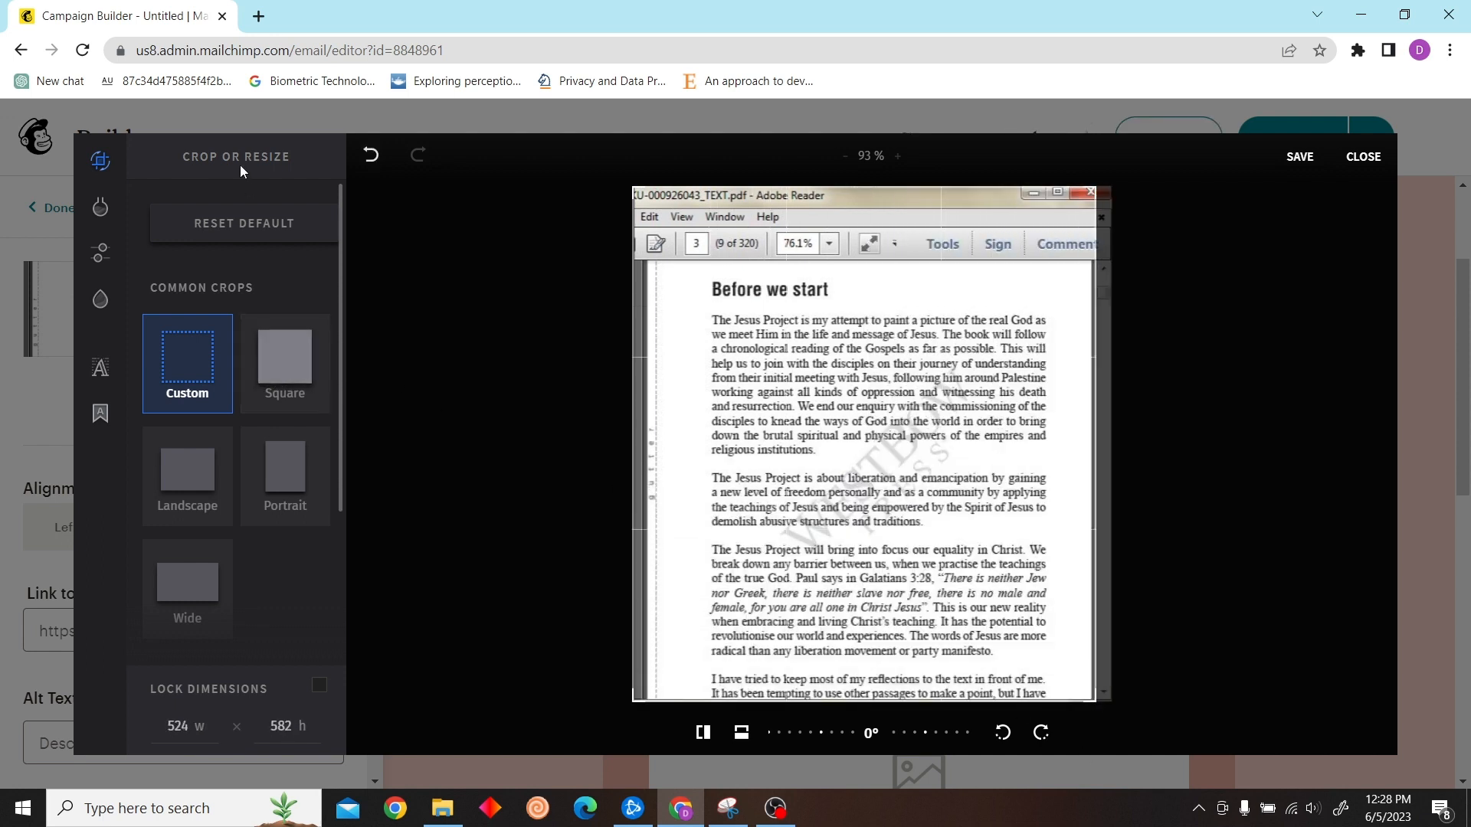
{"action": "left_click", "coordinate": [285, 362]}
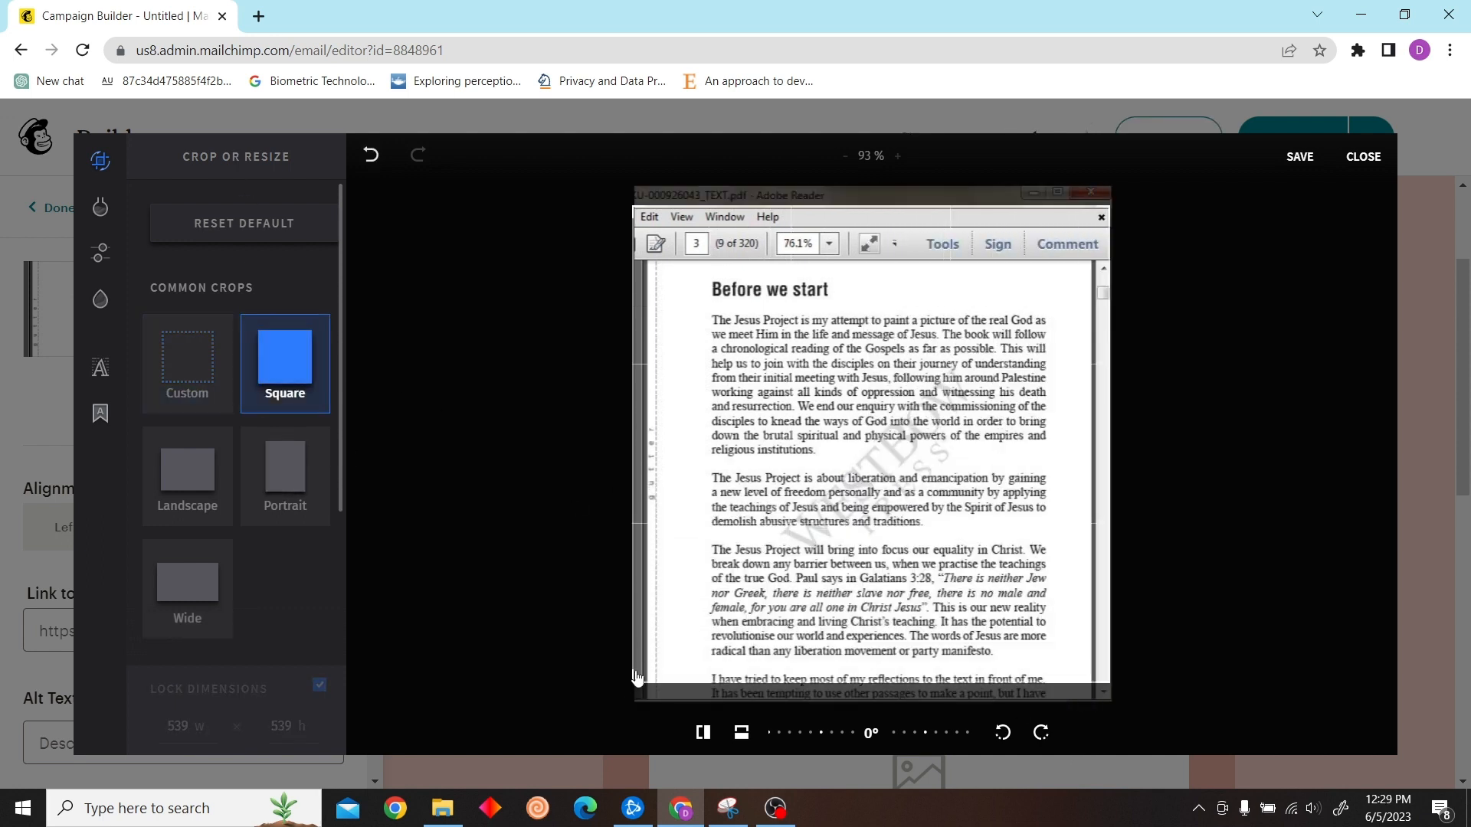